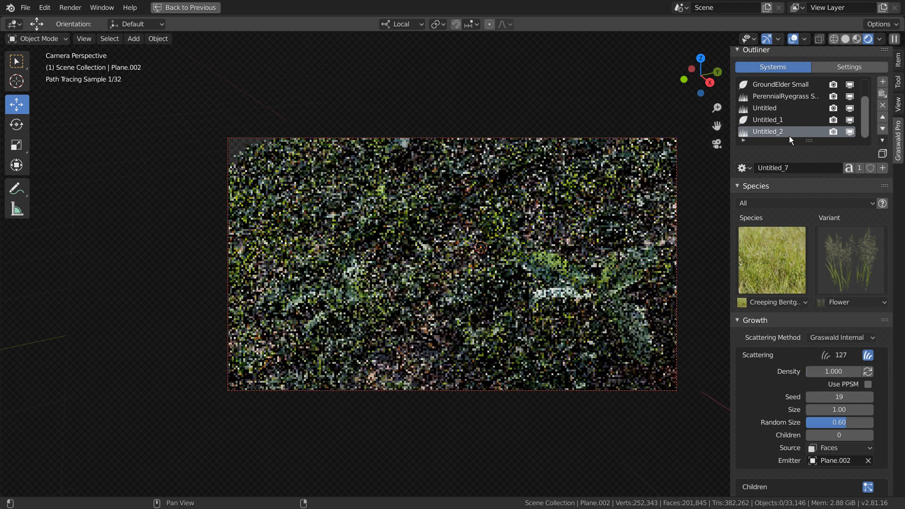
Select the Untitled_2 grass system and set its Perennial Ryegrass Big Grow Type to Clump.
{"action": "left_click", "coordinate": [767, 120]}
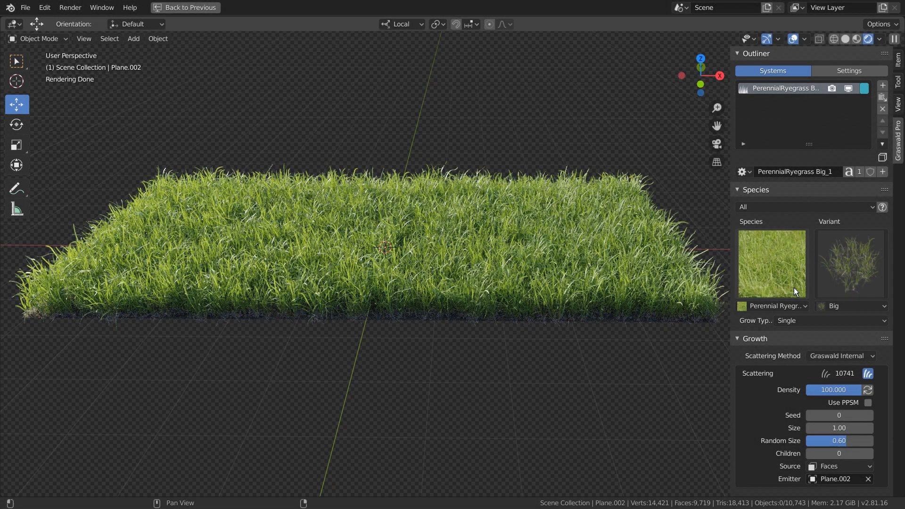
{"action": "left_click", "coordinate": [830, 321]}
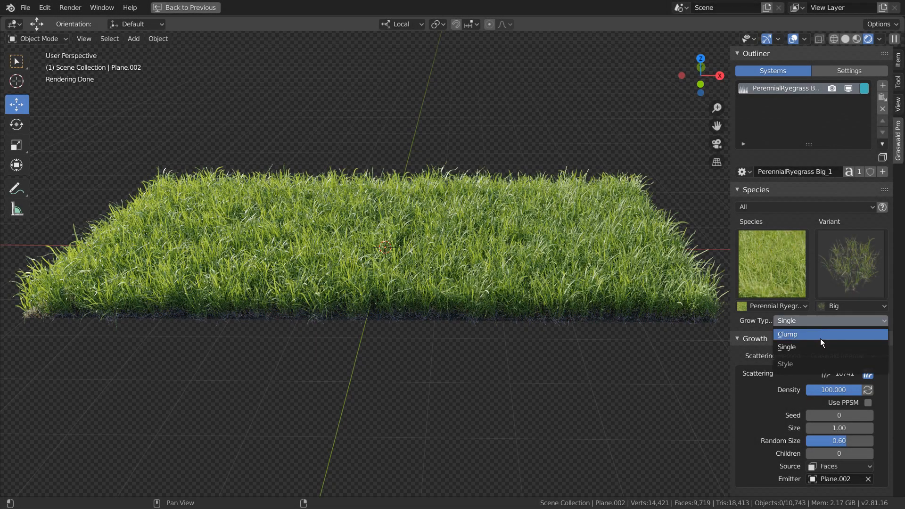
{"action": "left_click", "coordinate": [788, 335]}
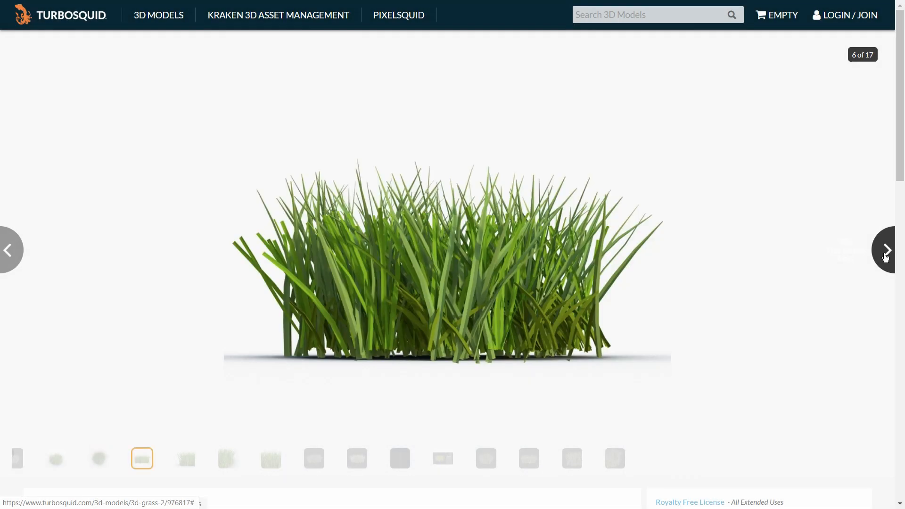
Advance the TurboSquid grass clump gallery four images to the subdivision wireframe views.
{"action": "left_click", "coordinate": [887, 249]}
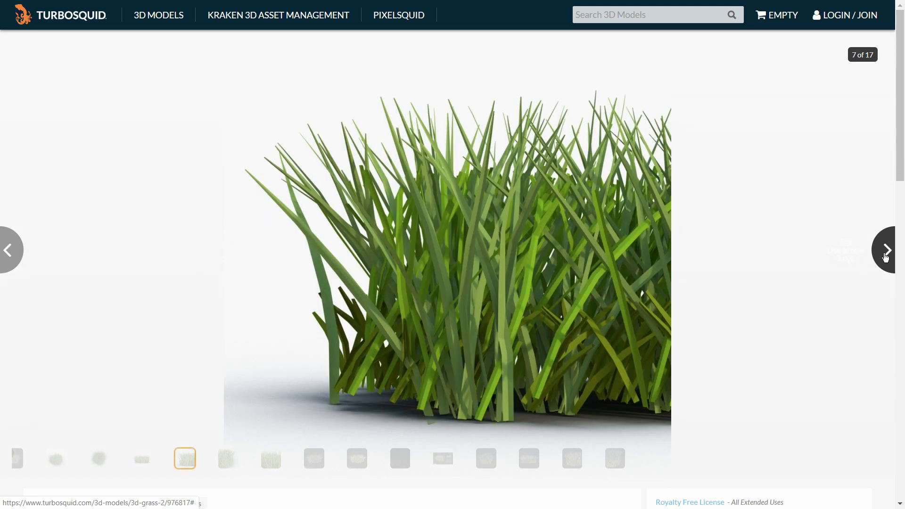
{"action": "left_click", "coordinate": [885, 249]}
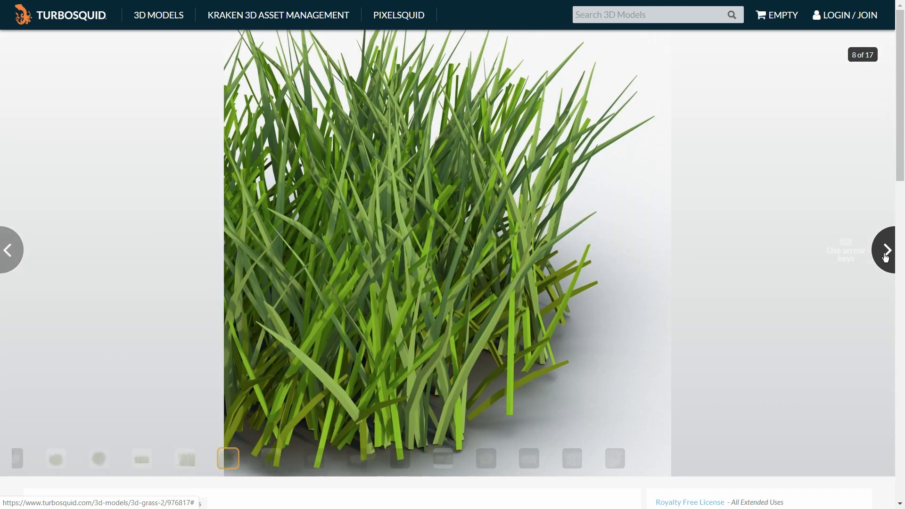
{"action": "left_click", "coordinate": [887, 250]}
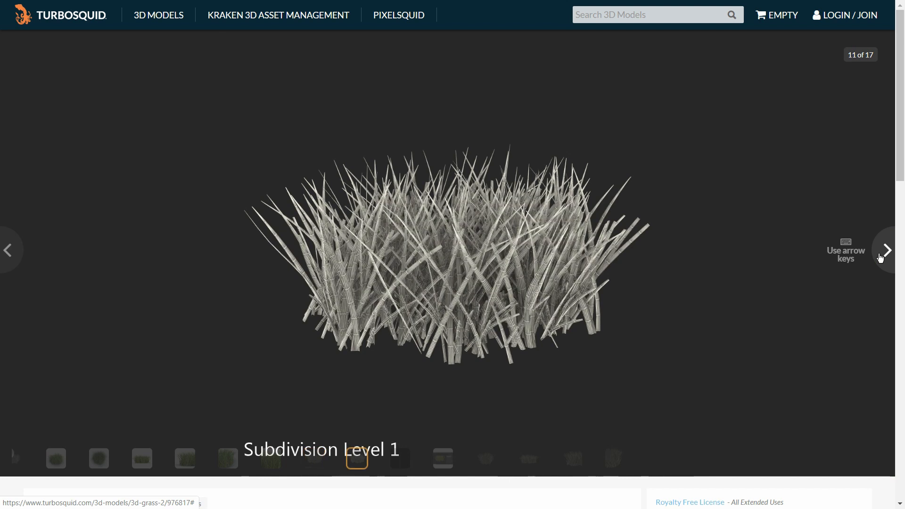
{"action": "left_click", "coordinate": [887, 250]}
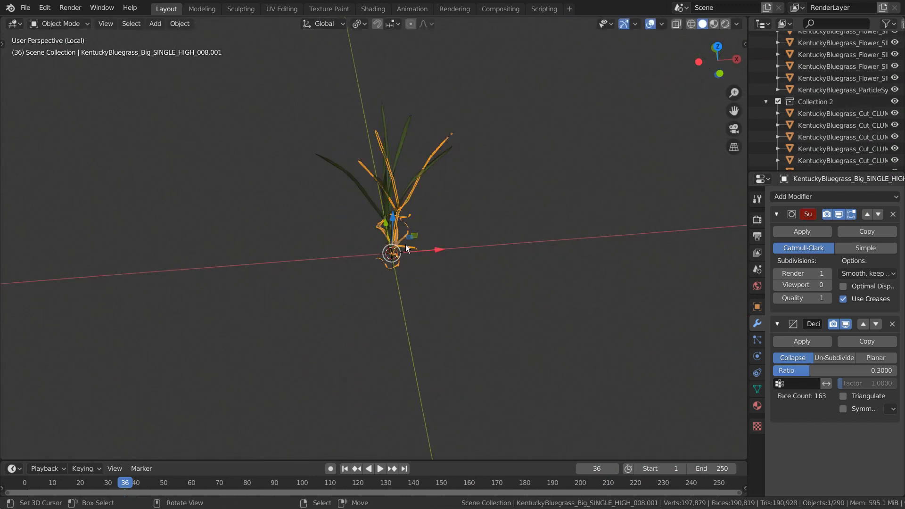
Switch to top view on the isolated Kentucky Bluegrass single plant to inspect its modifiers.
{"action": "key", "text": "KP_7"}
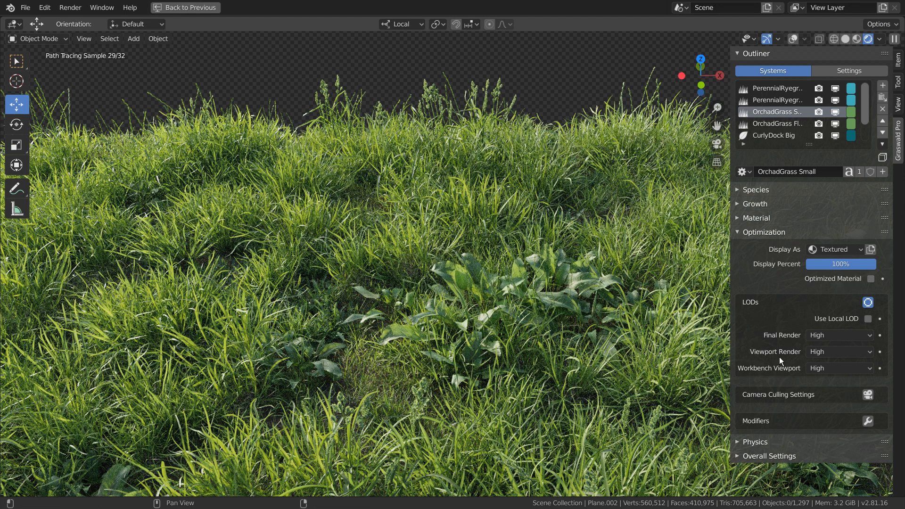
Set OrchadGrass Small's Viewport Render LOD from High to Low.
{"action": "left_click", "coordinate": [839, 351]}
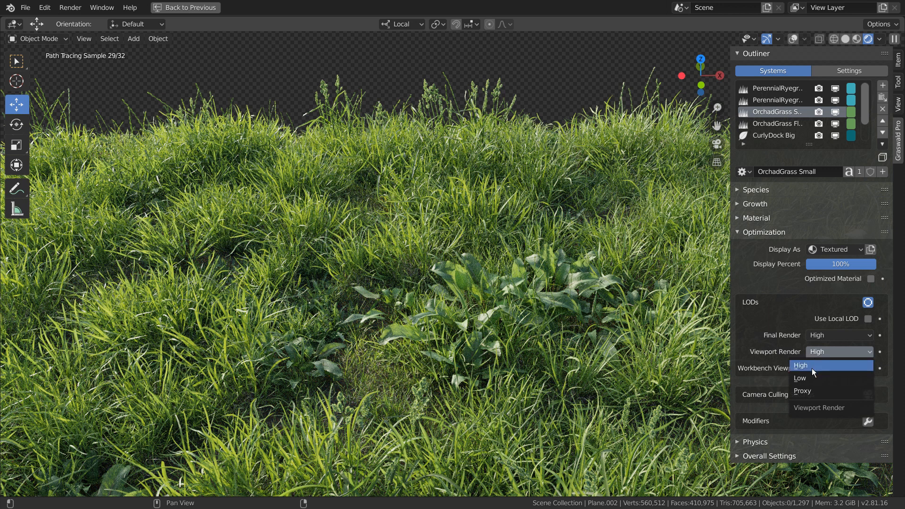
{"action": "left_click", "coordinate": [800, 378]}
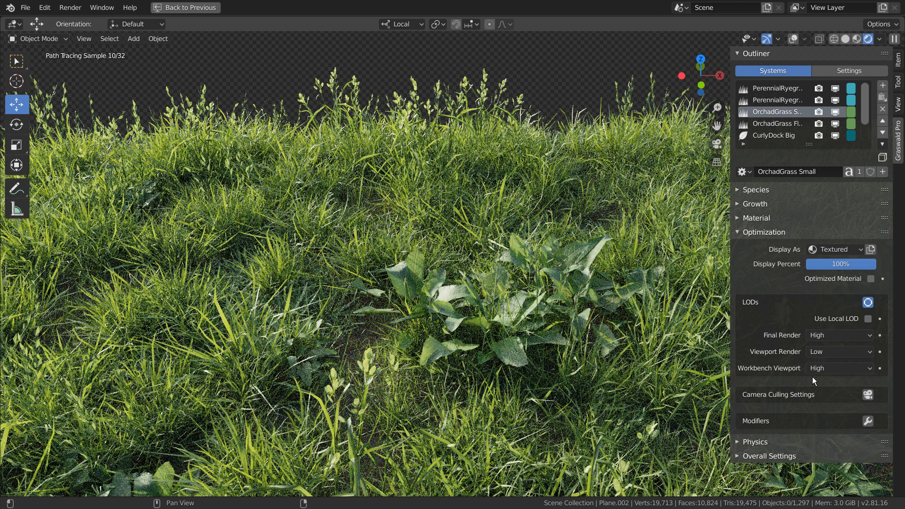
Pick a new Workbench Viewport LOD level for OrchadGrass Small.
{"action": "left_click", "coordinate": [838, 367]}
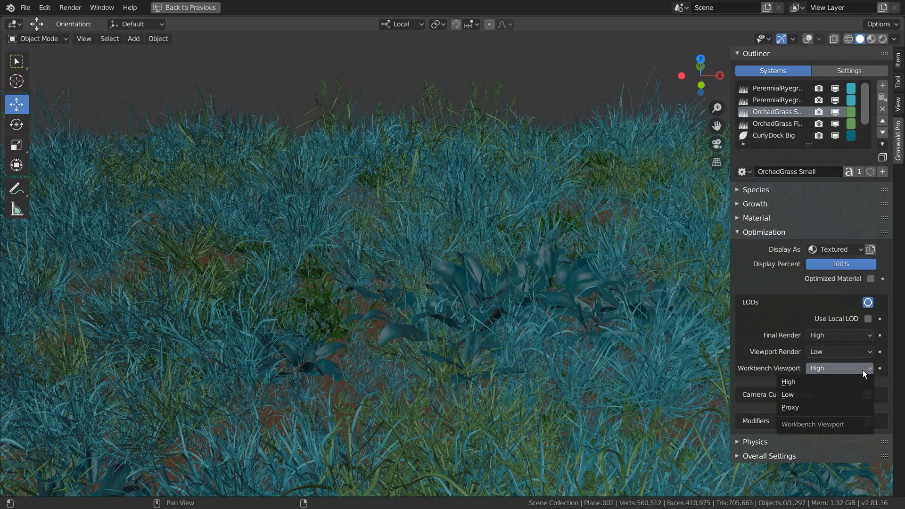
{"action": "left_click", "coordinate": [790, 407]}
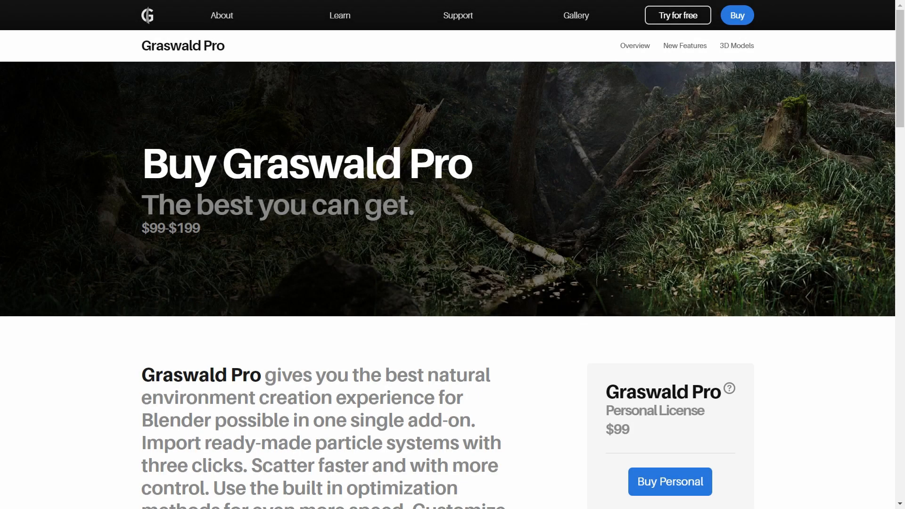
Scroll the Buy Graswald Pro page to the $99 Personal and $199 Team licenses.
{"action": "scroll", "scroll_direction": "down", "scroll_amount": 3}
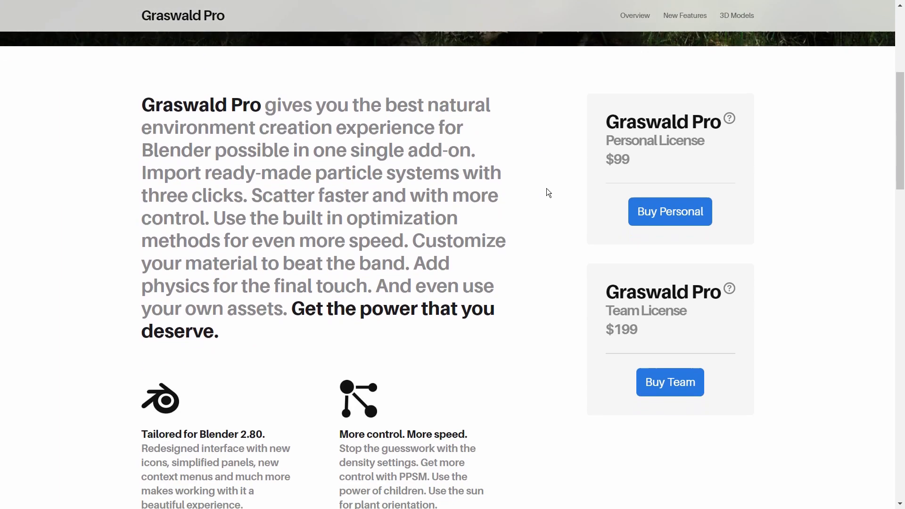